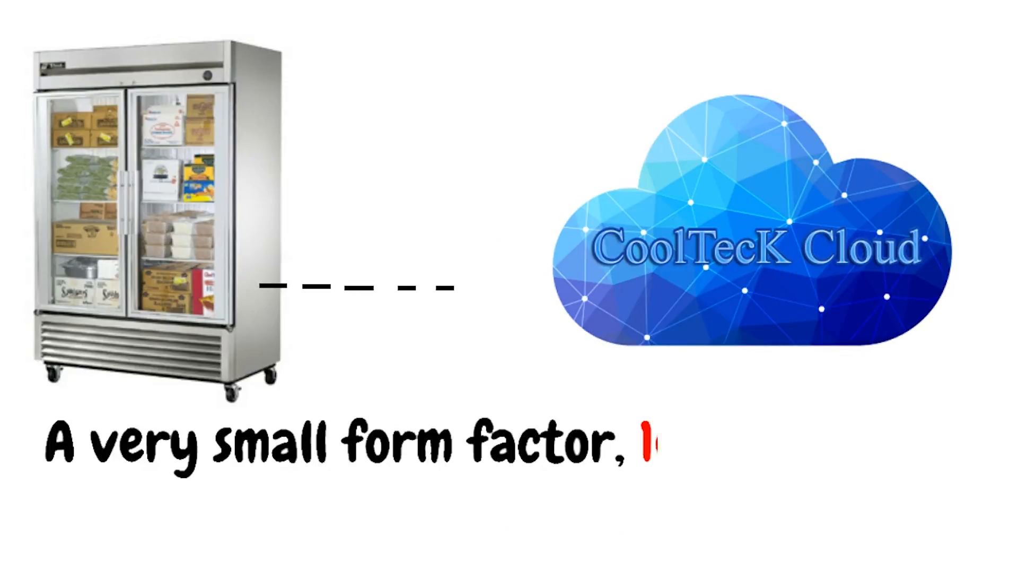
pyautogui.write('10 cm * 10 cm')
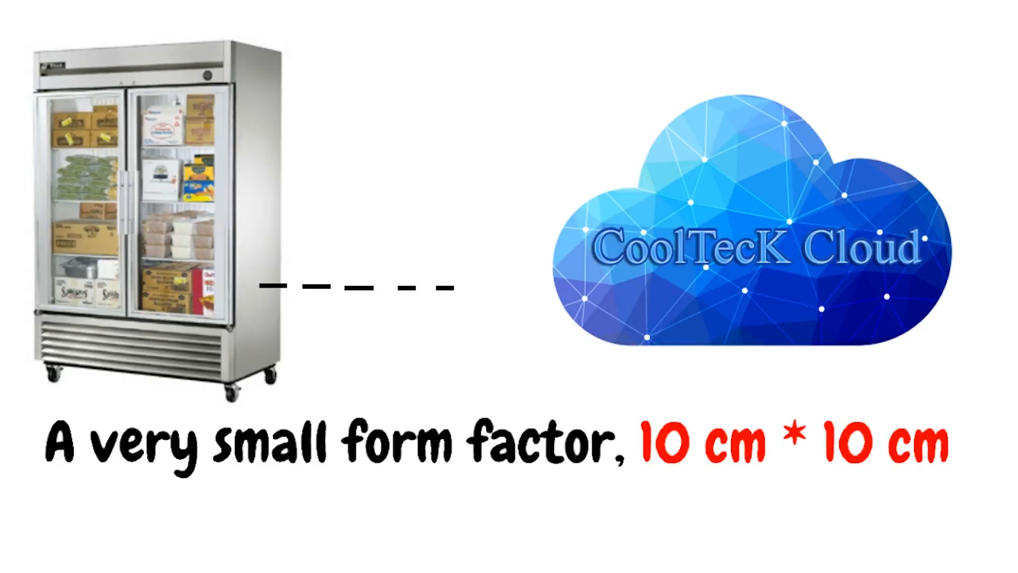